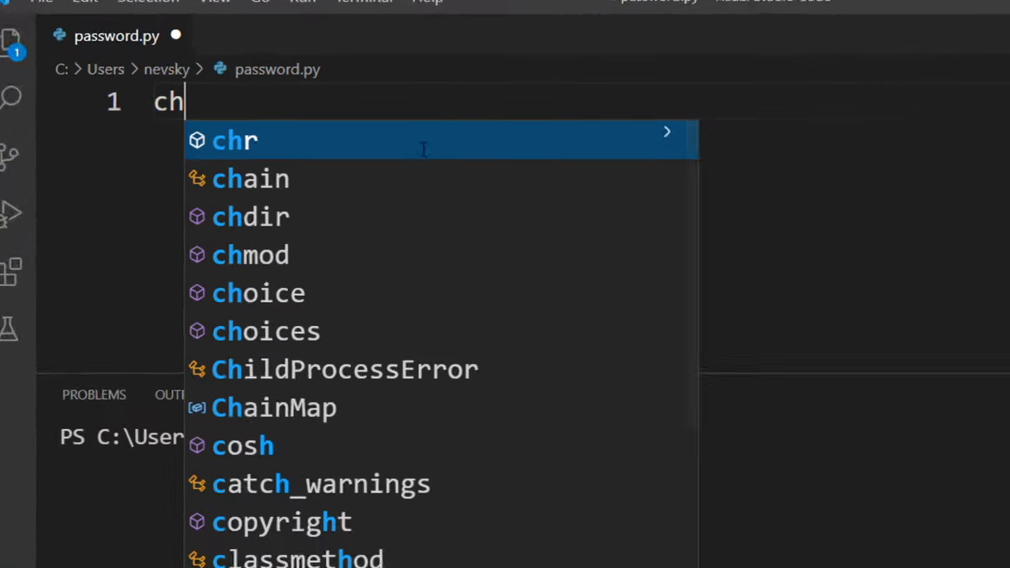
- Write charcters = string.ascii_letters + string.digits in password.py and begin an import line above it
text(arc)
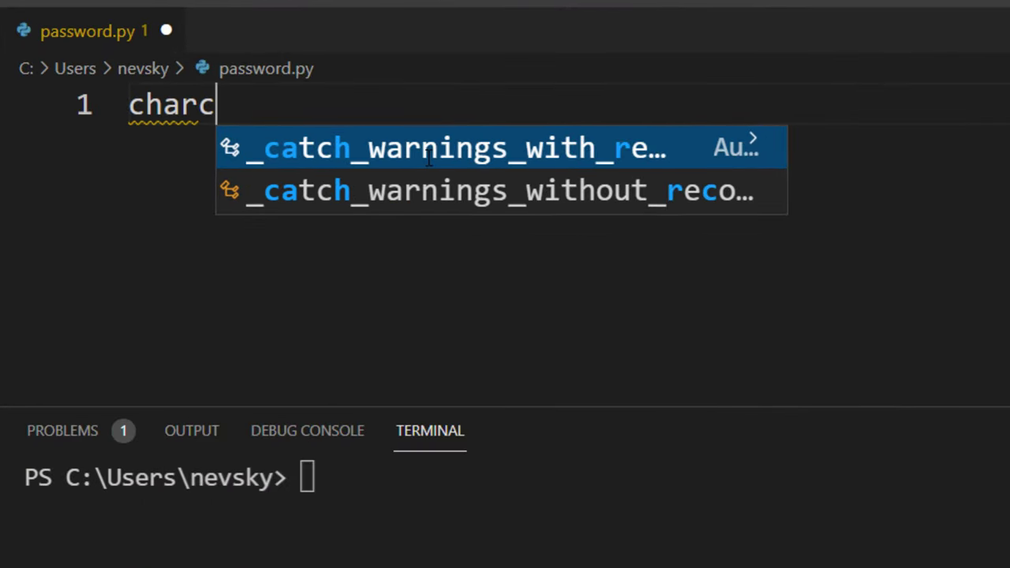
text(ters)
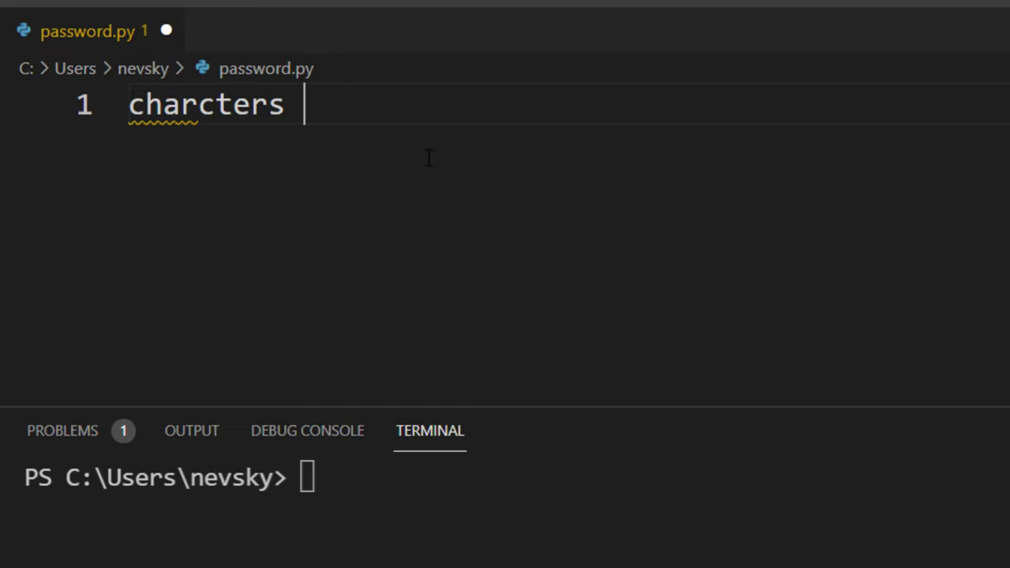
text(=)
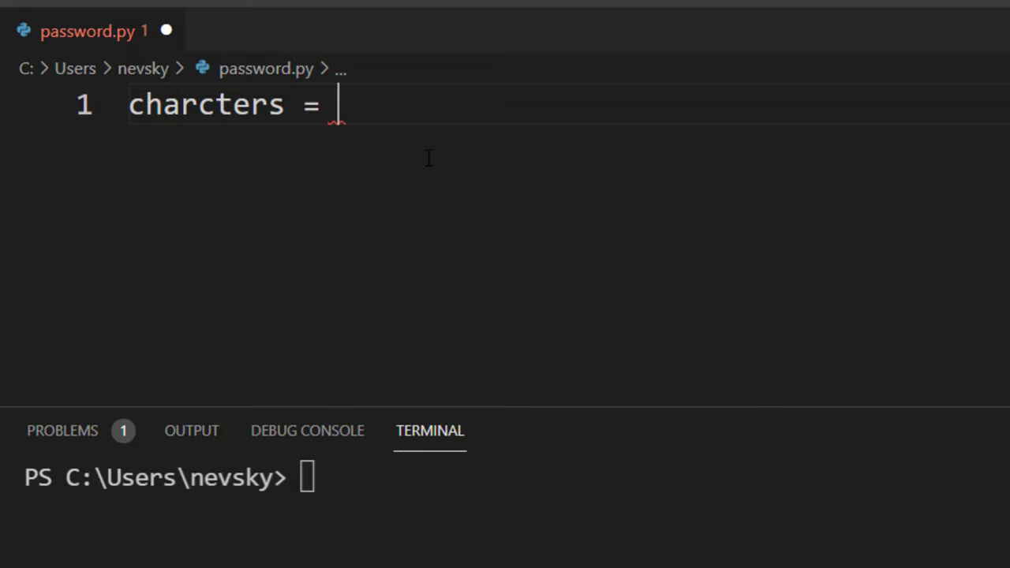
text(asco)
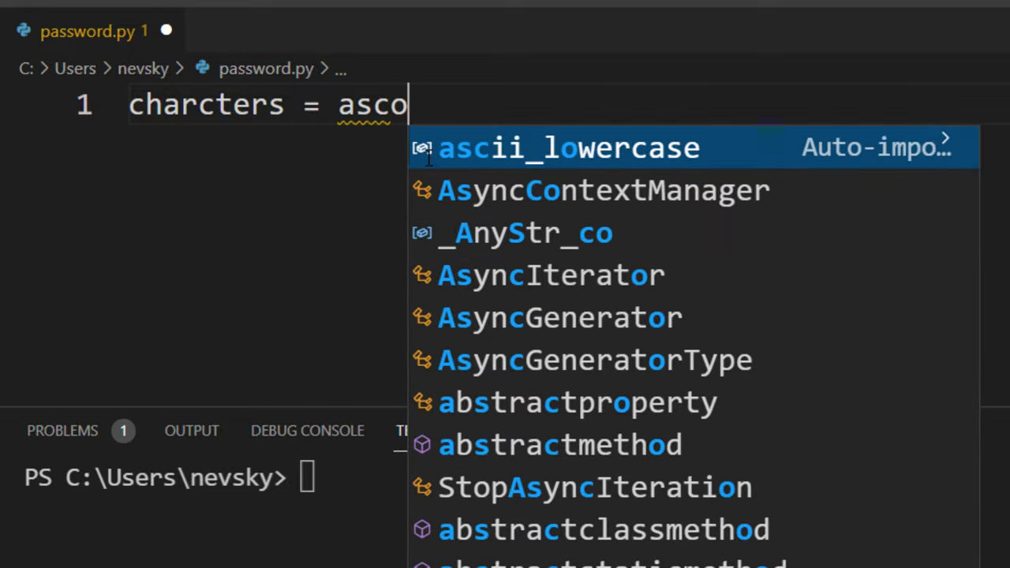
text(ii_letters +)
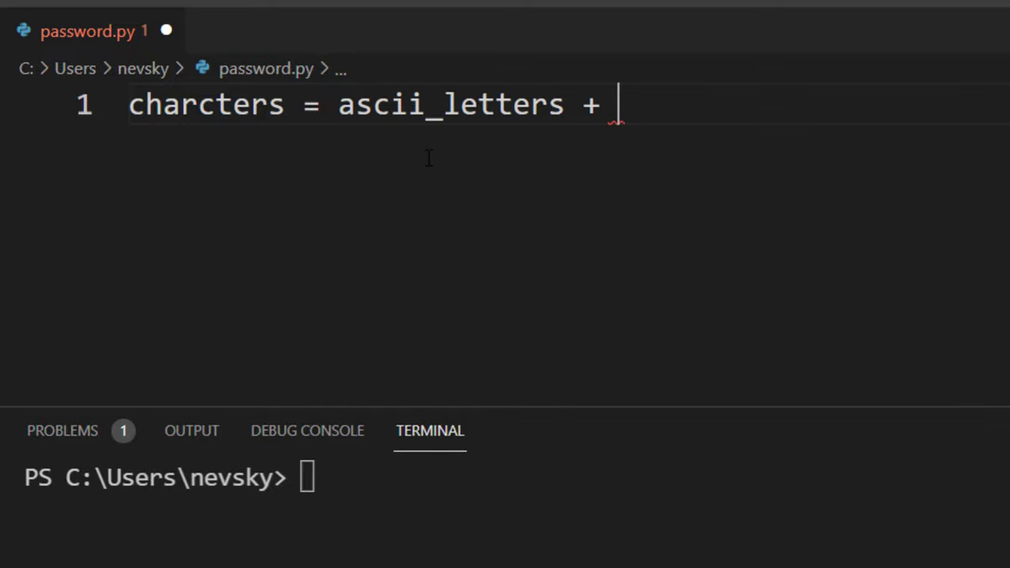
text(digits)
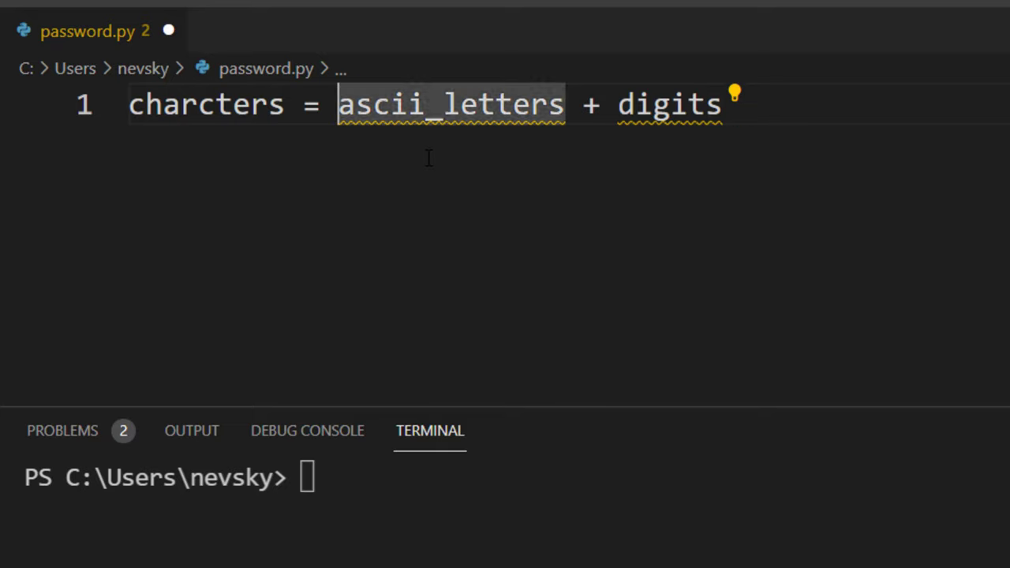
text(string.)
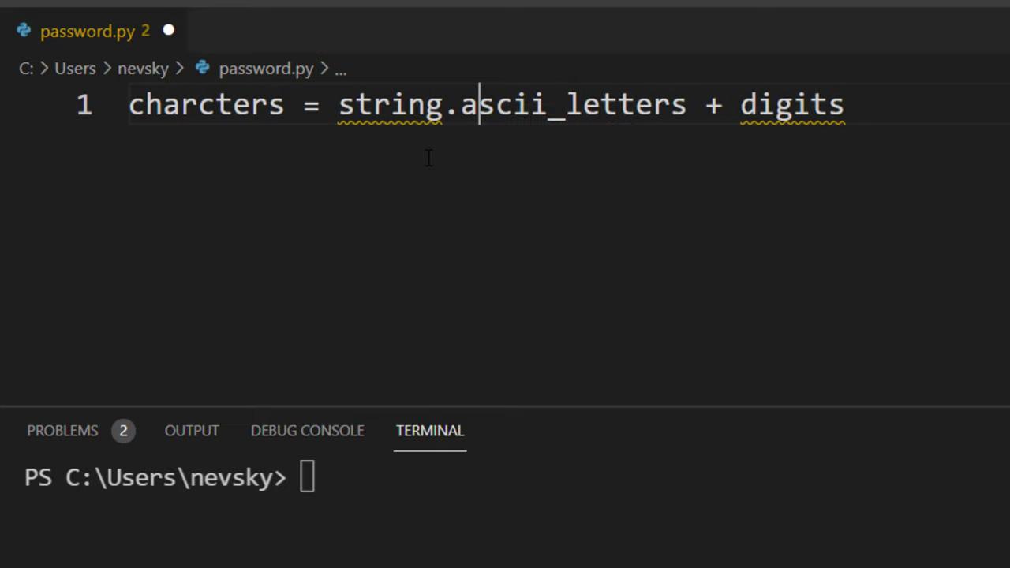
text(s)
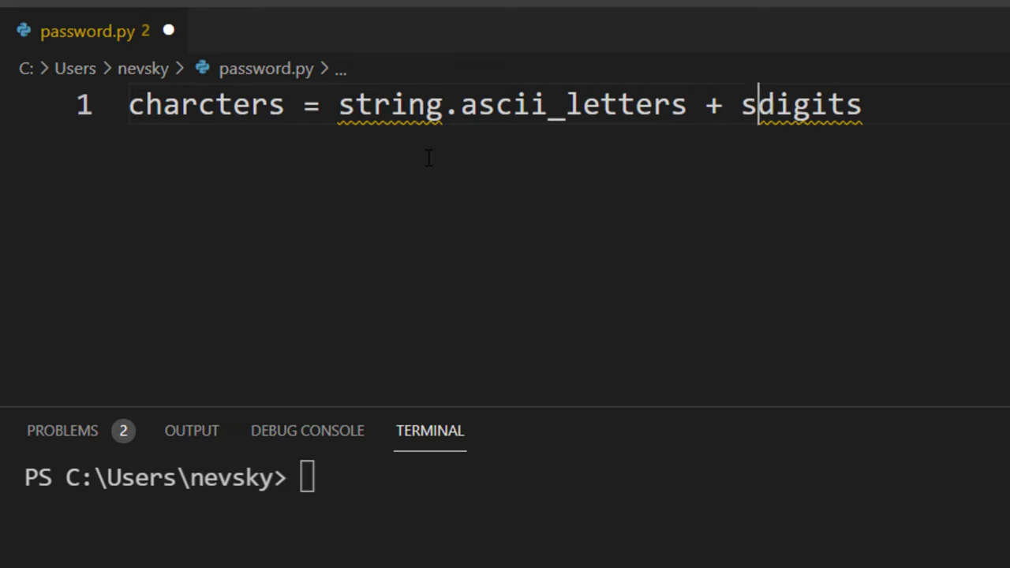
text(tring.)
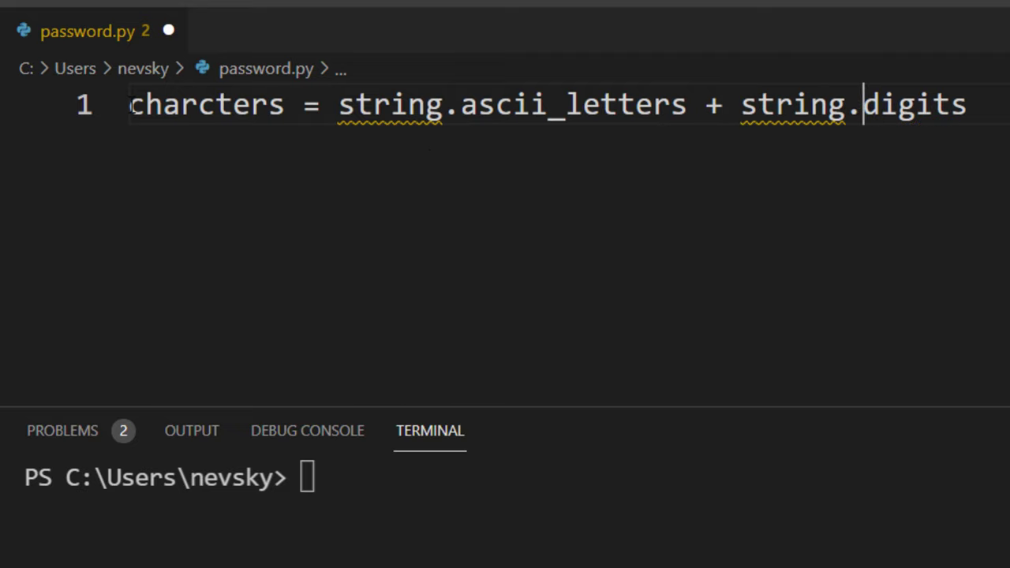
text(im)
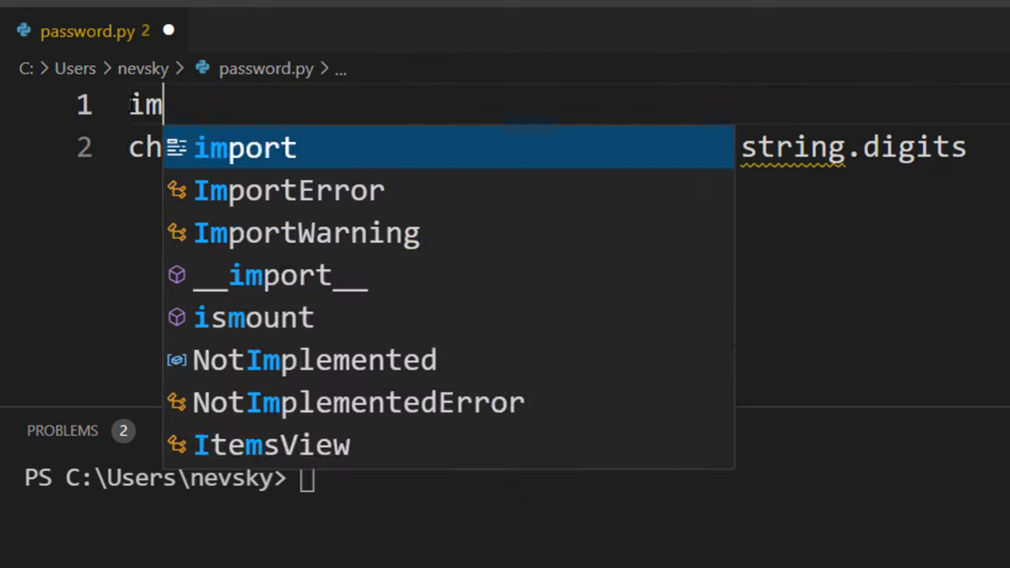
- Complete line 1 as 'import string' and start 'choice =' on line 3
text(port string)
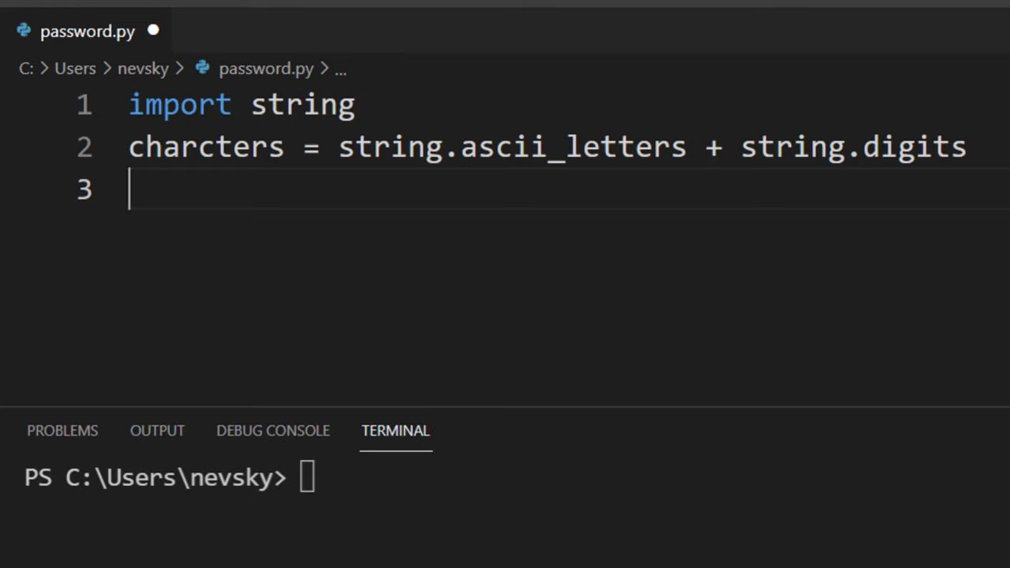
text(choice =)
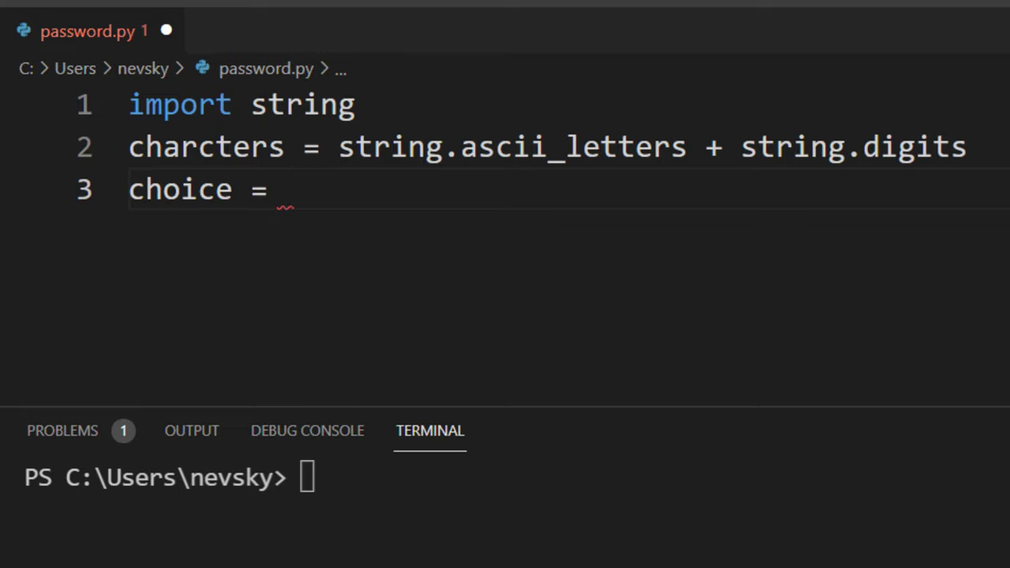
- Write random.choices and add an 'import random' line below the string import
text(choices)
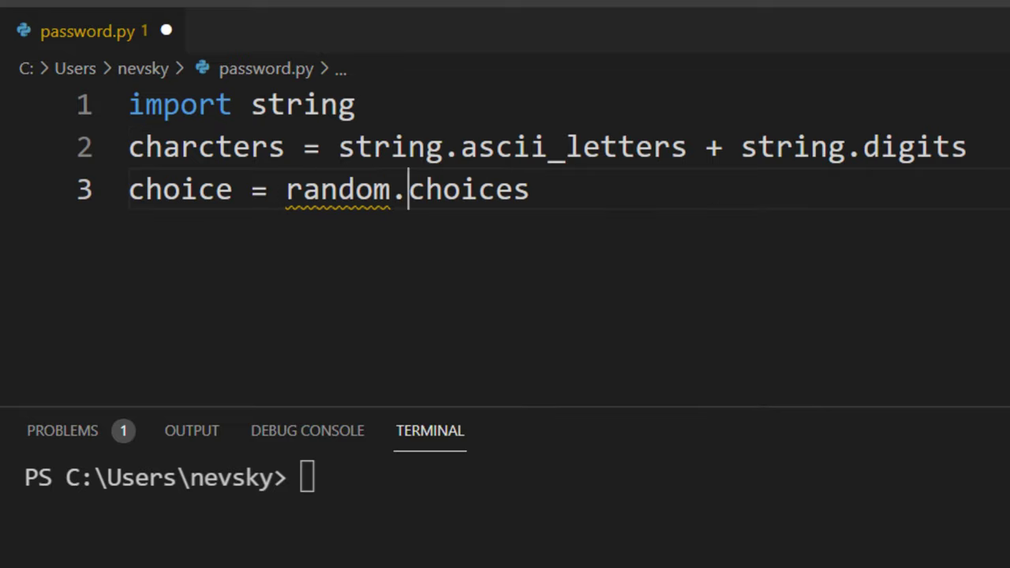
key(Enter)
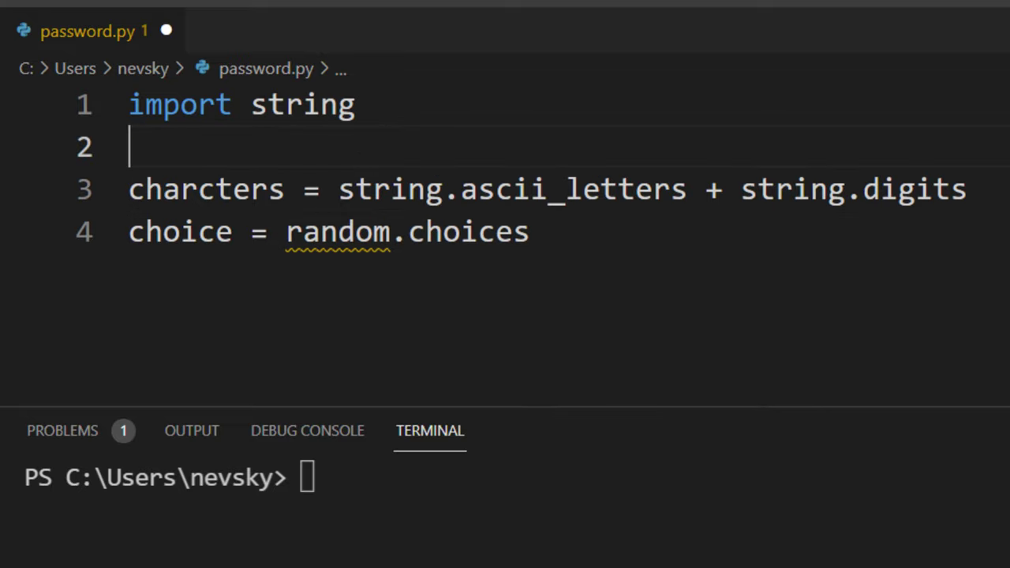
text(import random)
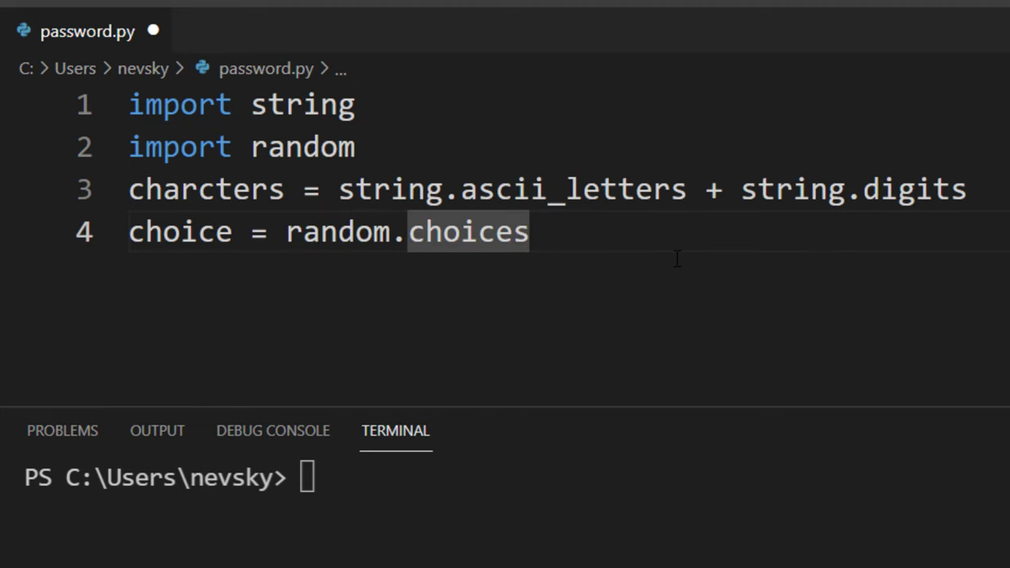
- Rename the variable to characters, set random.choices(characters, k=8), and start printing choice
text(())
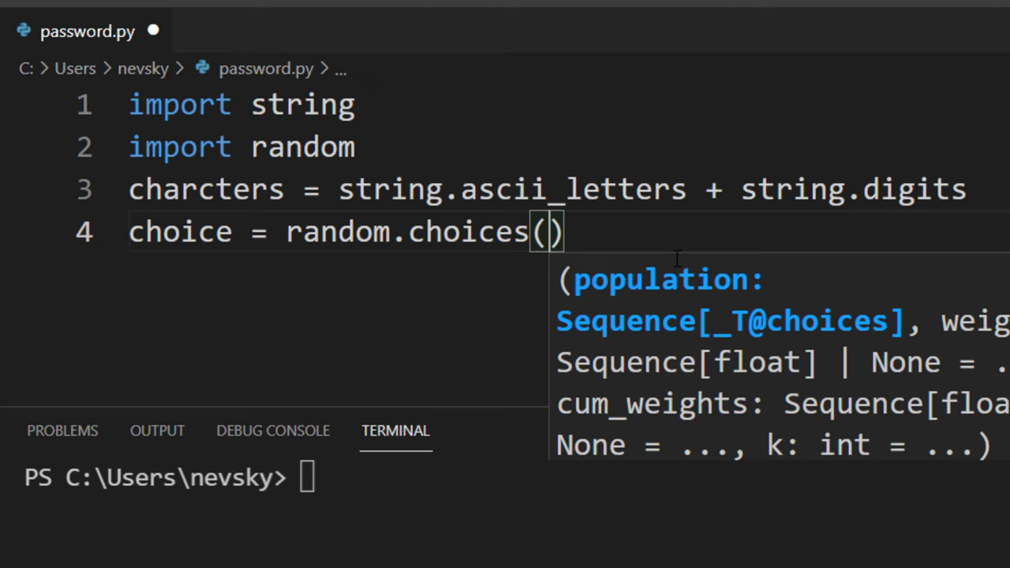
double_click(206, 188)
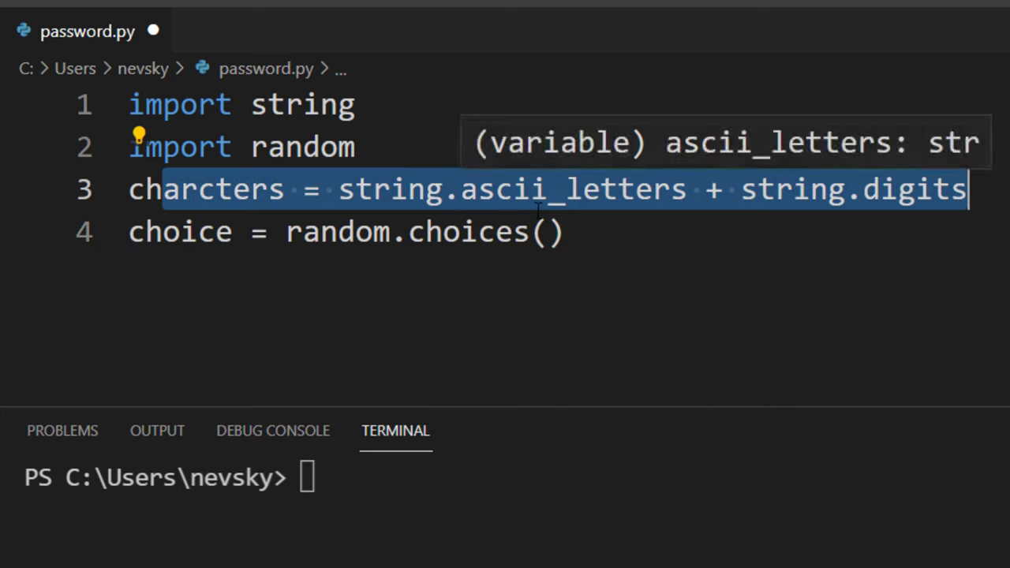
text(cha)
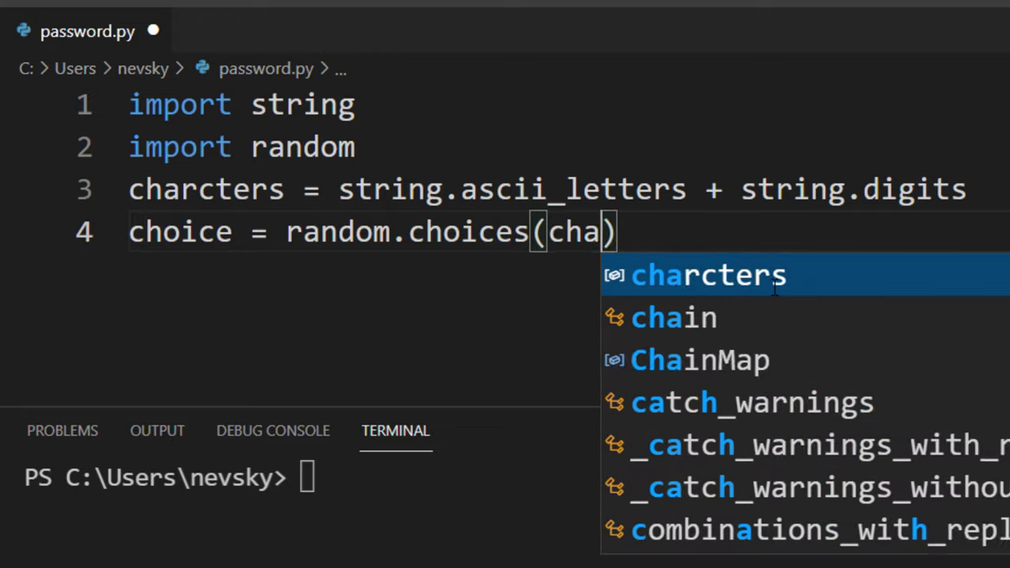
text(acters,)
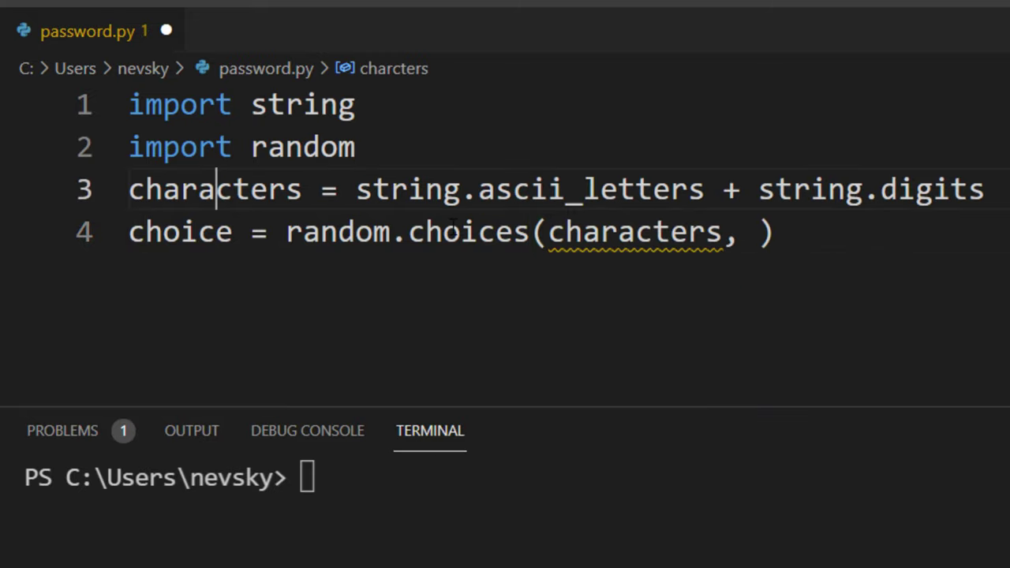
text(k=)
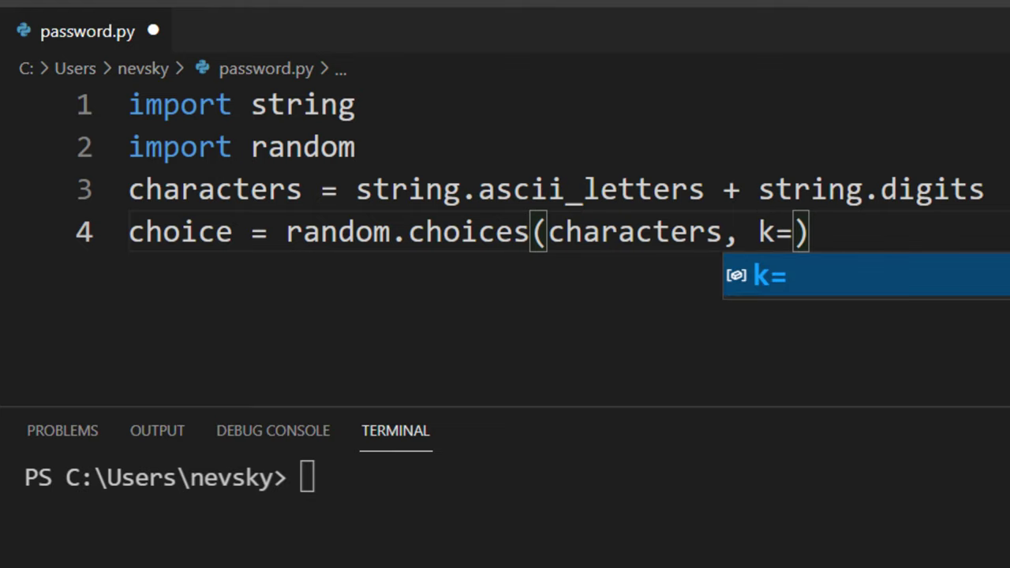
text(8)
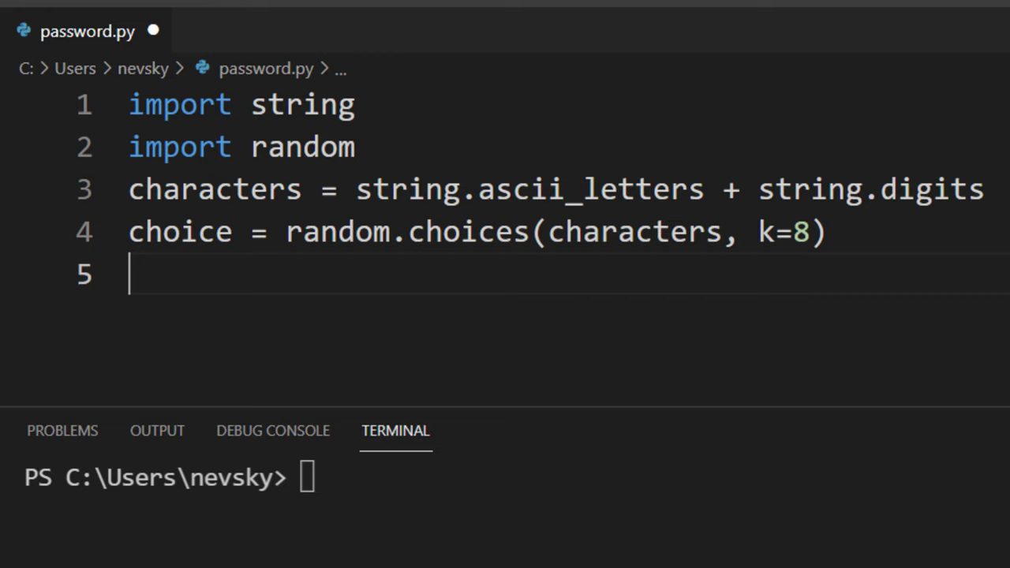
text(print(choice)
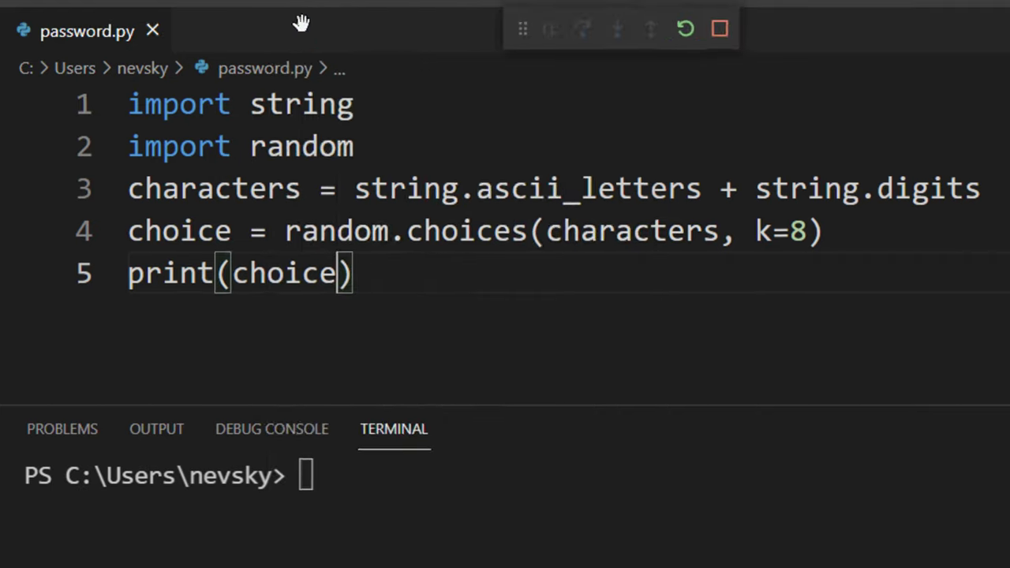
- Run password.py and see a list of eight random letters in the terminal
click(954, 24)
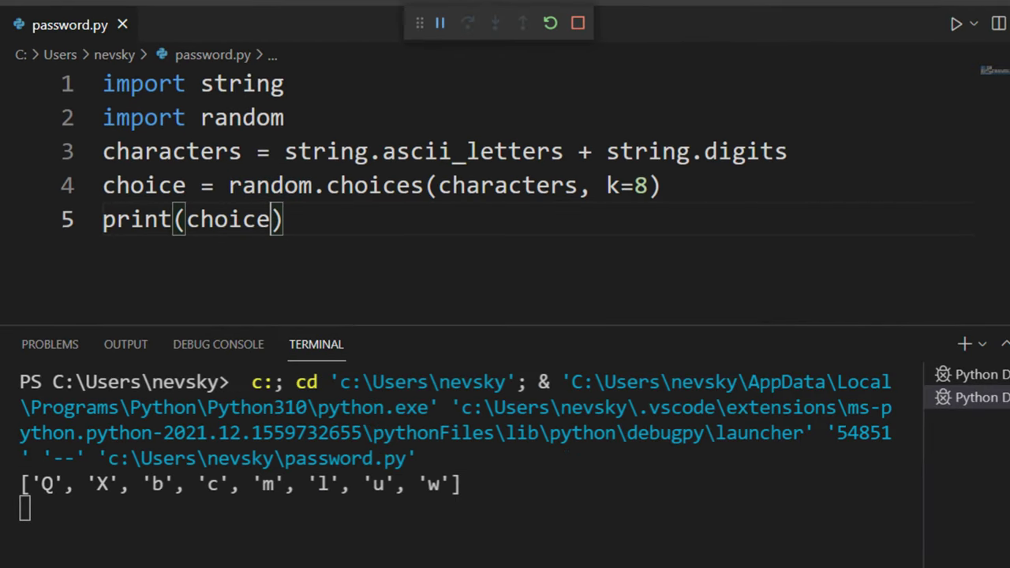
click(577, 22)
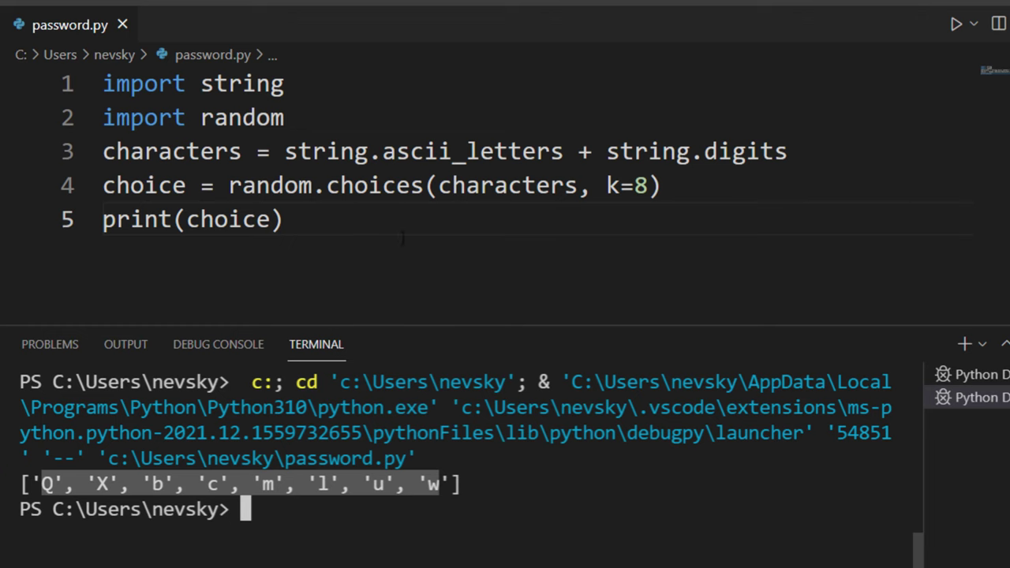
- Add password = ''.join(choice) and print(password), then run the script to print BX1awA4L
text(p)
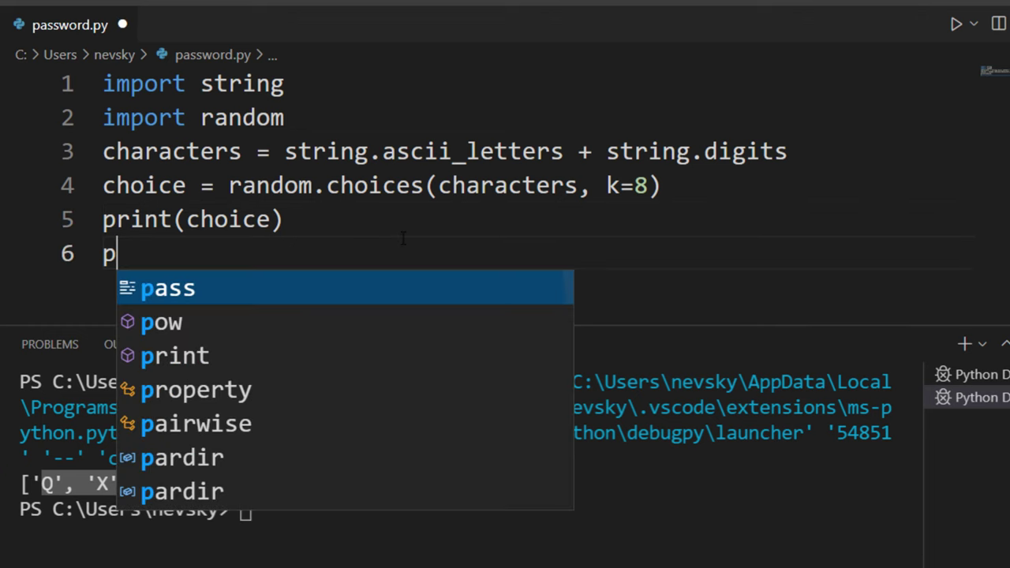
text(assword =)
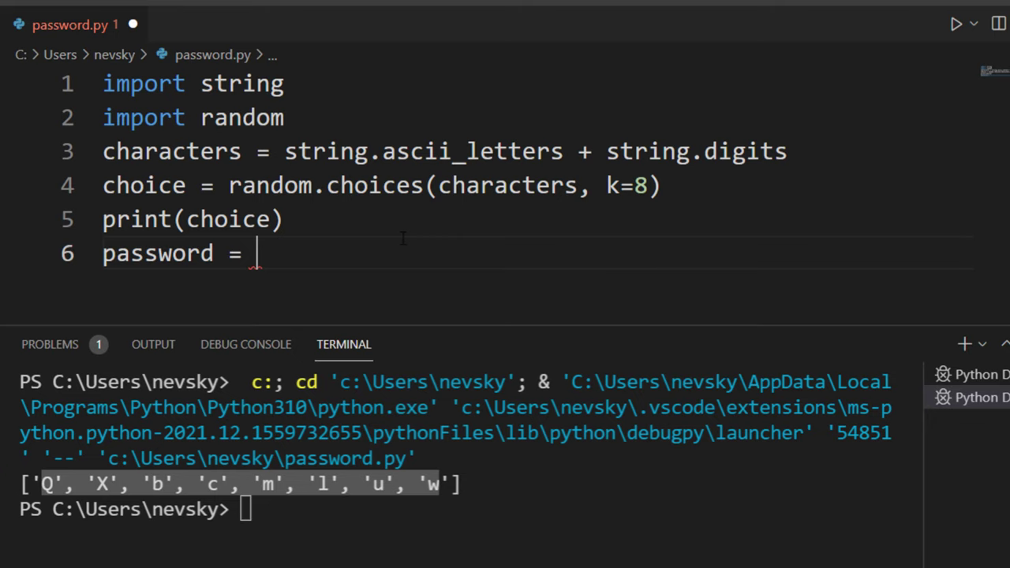
text(')
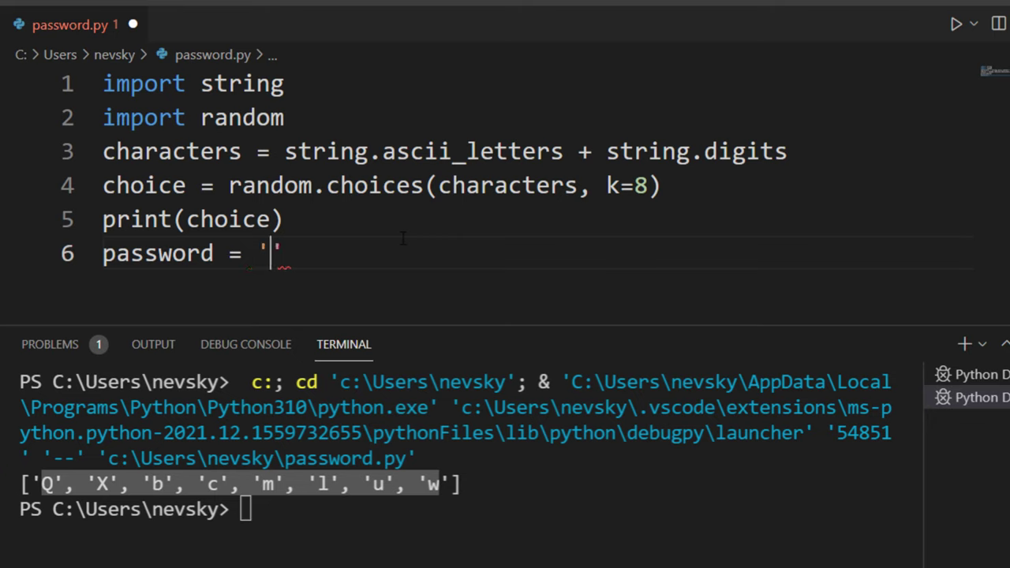
text(.)
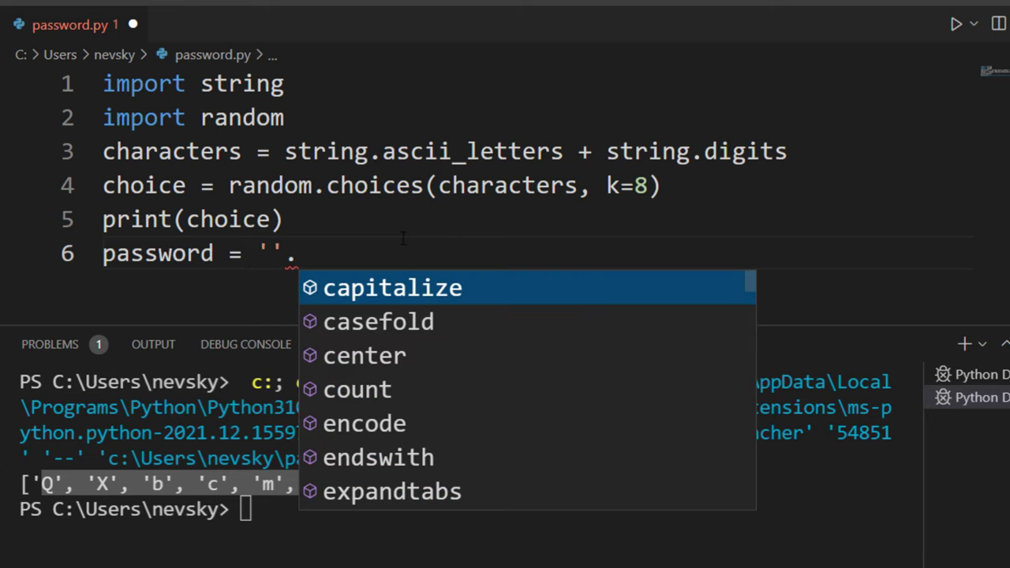
text(join()
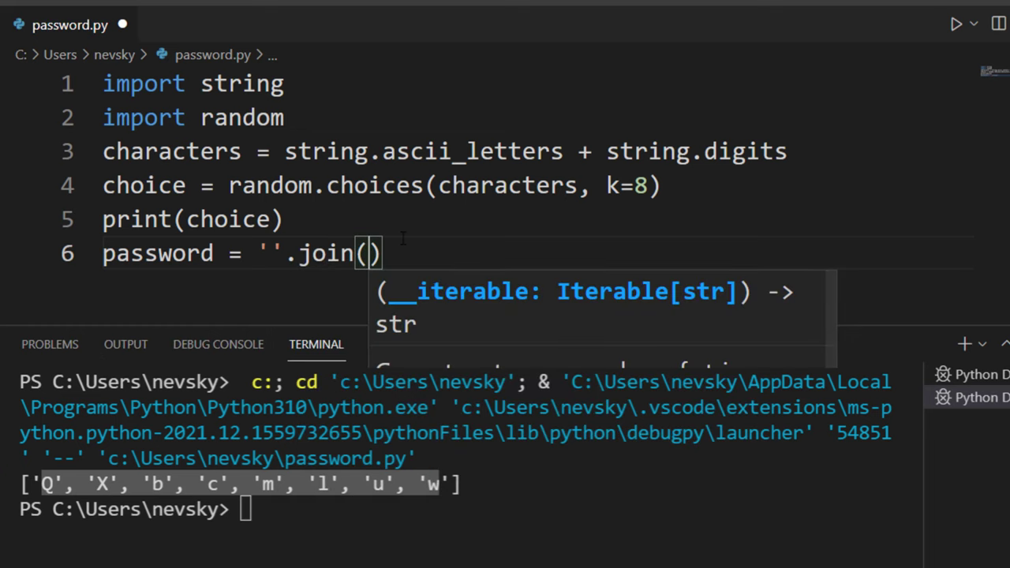
text(choice)
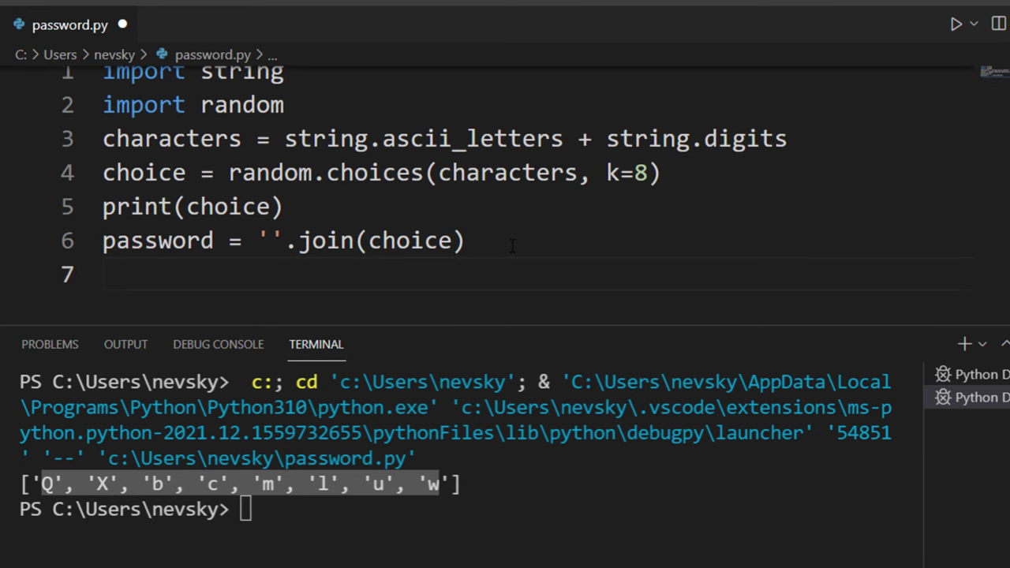
text(print(password)
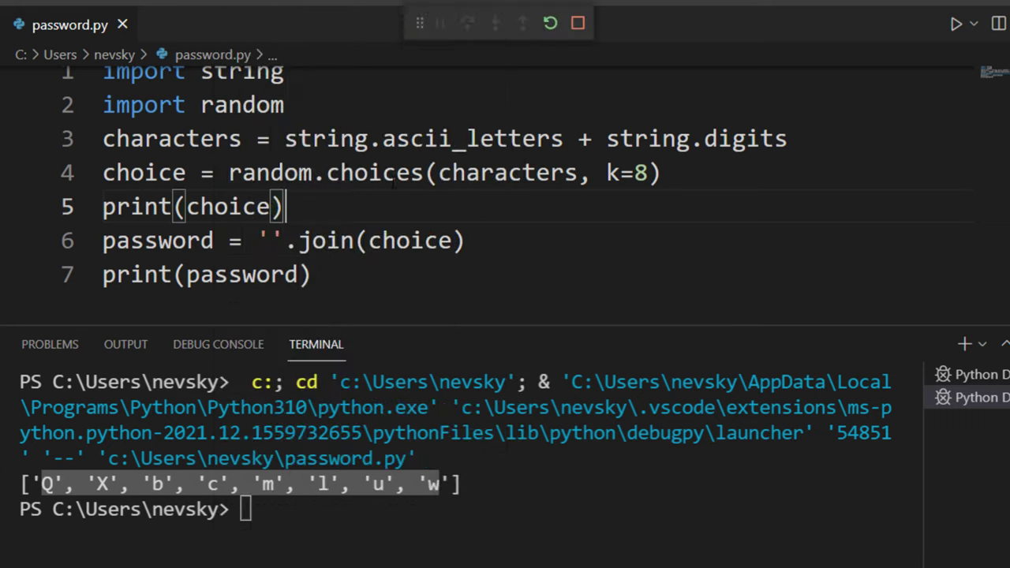
click(907, 21)
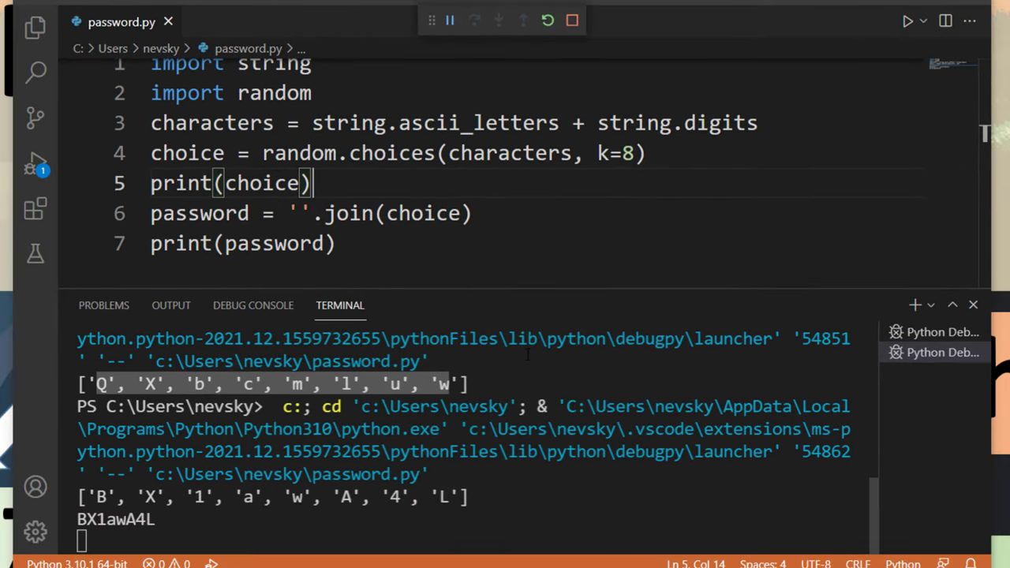